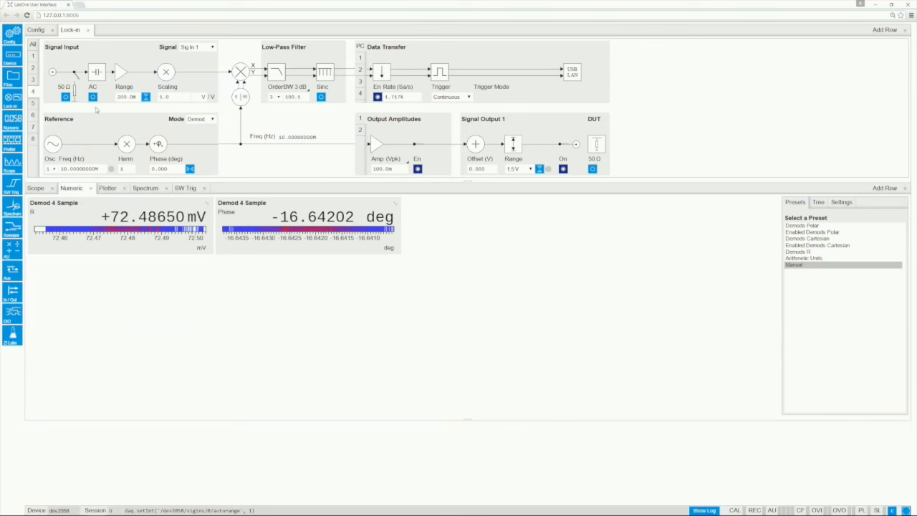
Step: Keep demodulator 4 on the internal reference mode
left_click(90, 96)
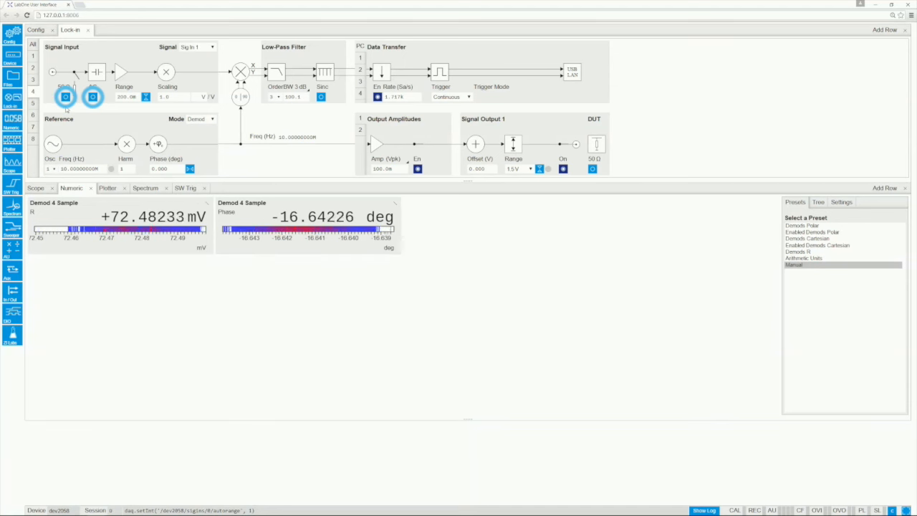
left_click(35, 188)
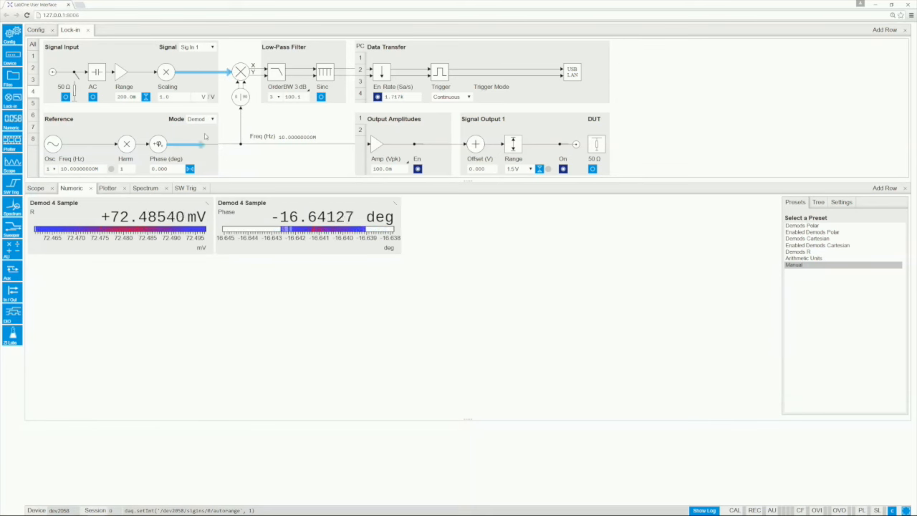
left_click(79, 168)
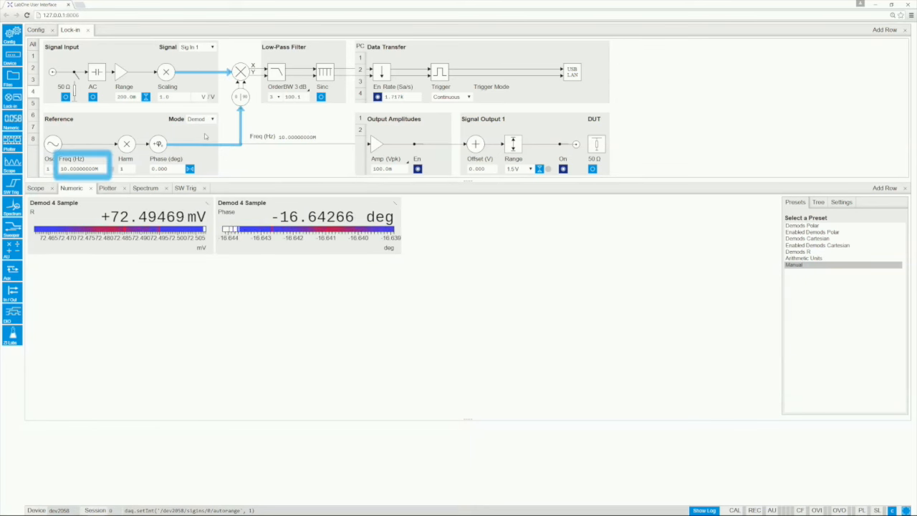
left_click(212, 119)
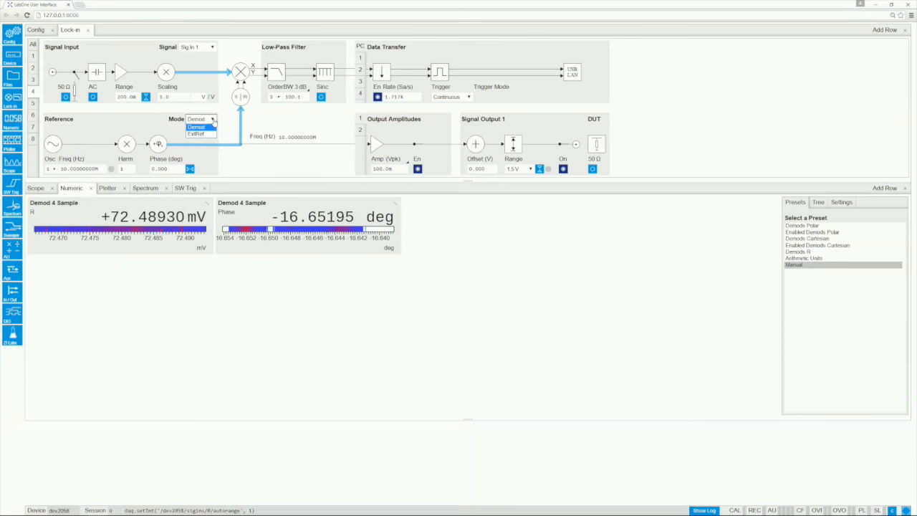
left_click(199, 127)
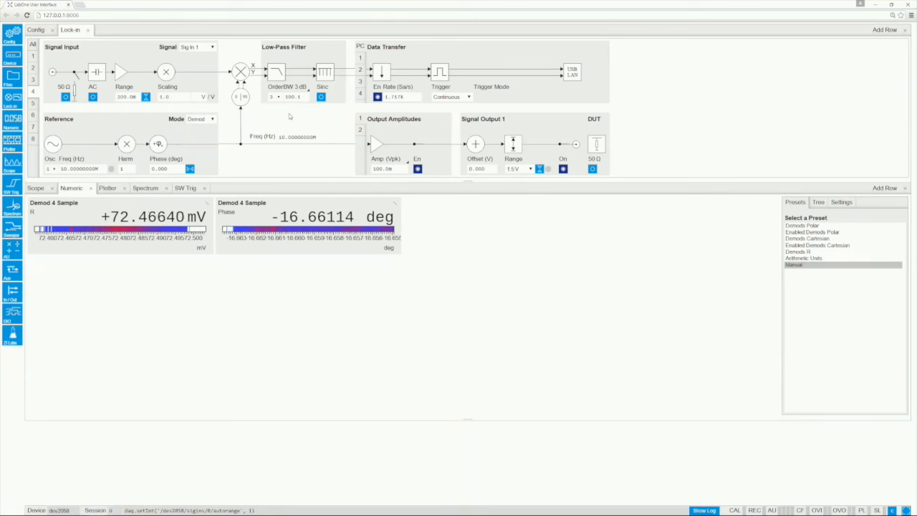
Step: Specify the low-pass filter as a 3 dB bandwidth of 100 Hz
left_click(292, 97)
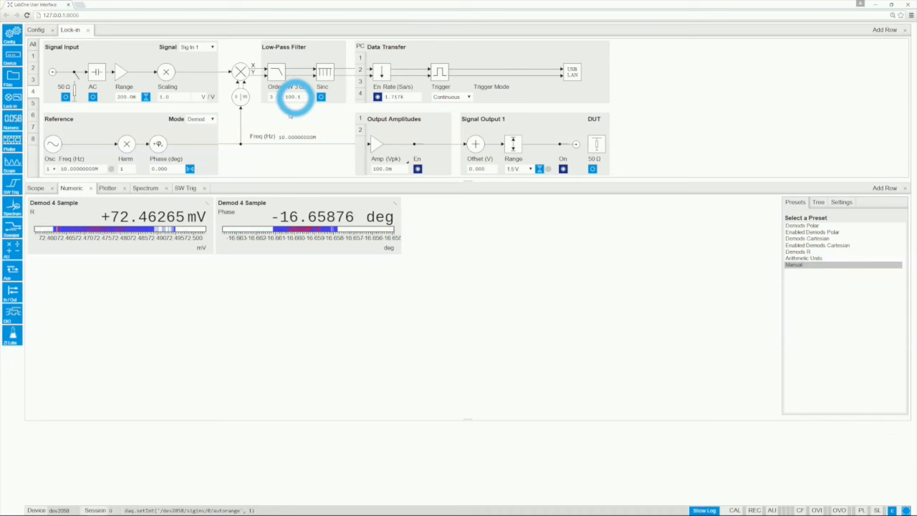
left_click(294, 96)
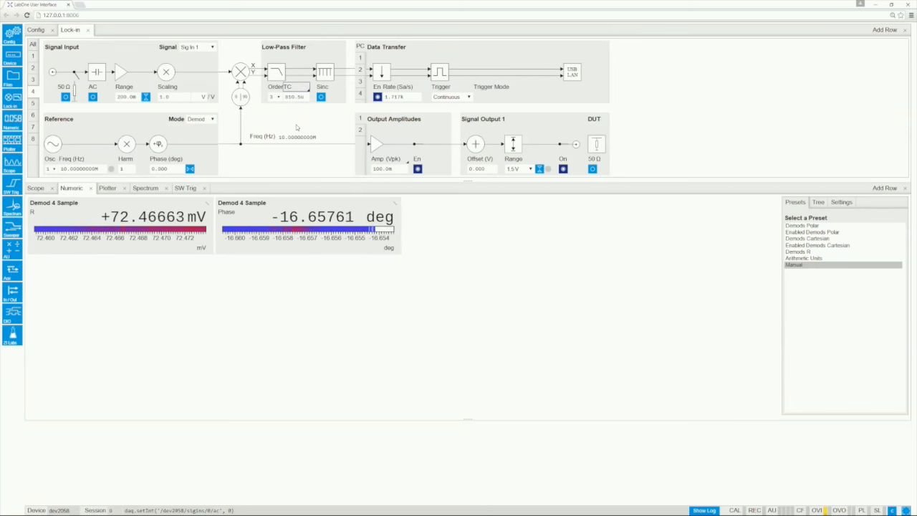
left_click(292, 97)
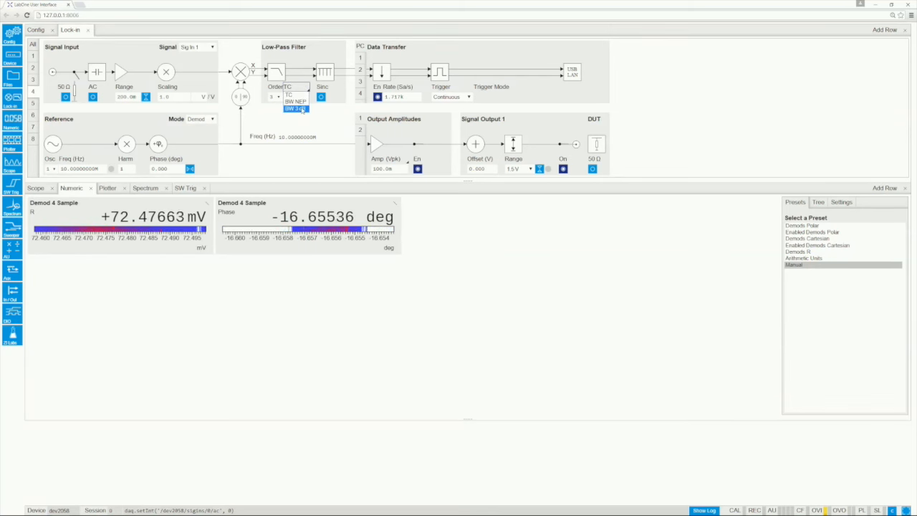
left_click(296, 109)
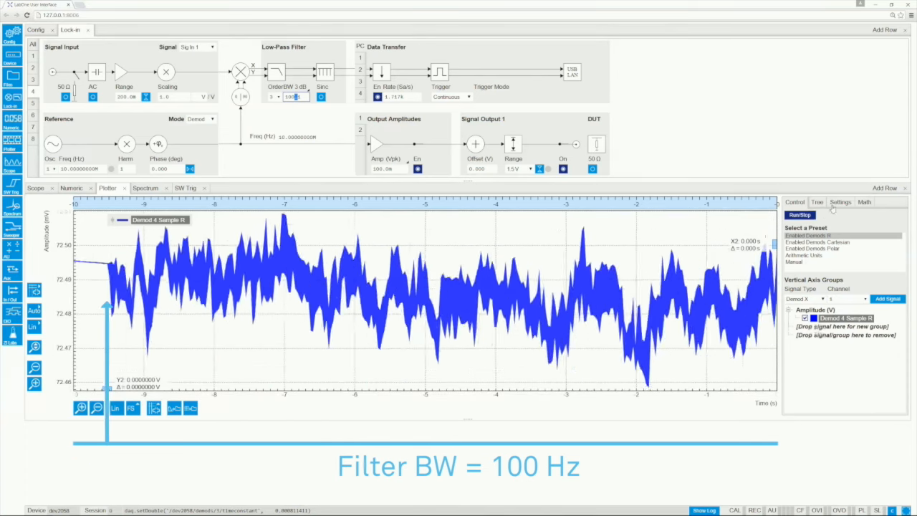
Step: Show the Demod 4 R time plot with amplitude histogram and all cursor statistics
left_click(840, 202)
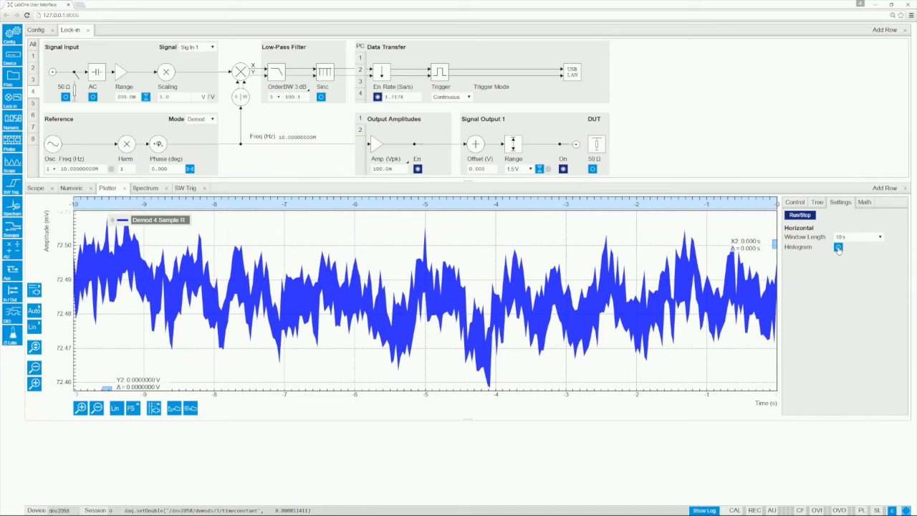
left_click(838, 247)
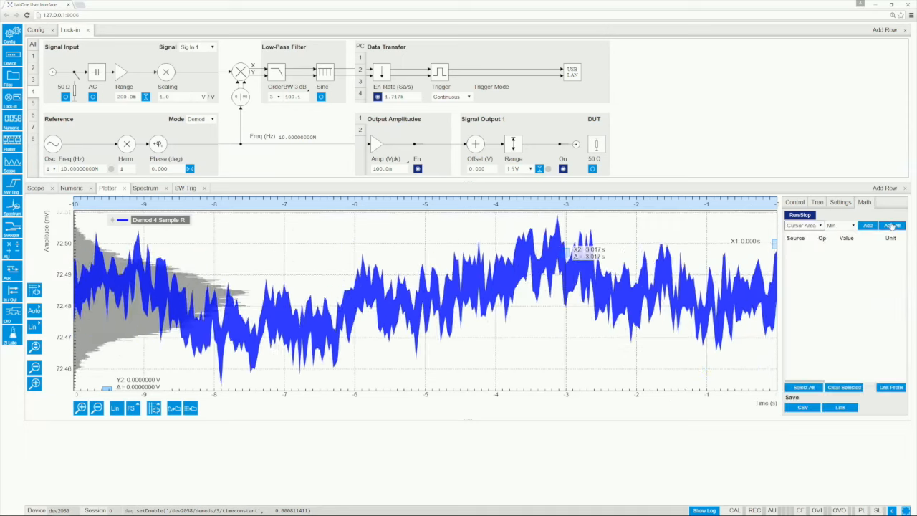
left_click(889, 225)
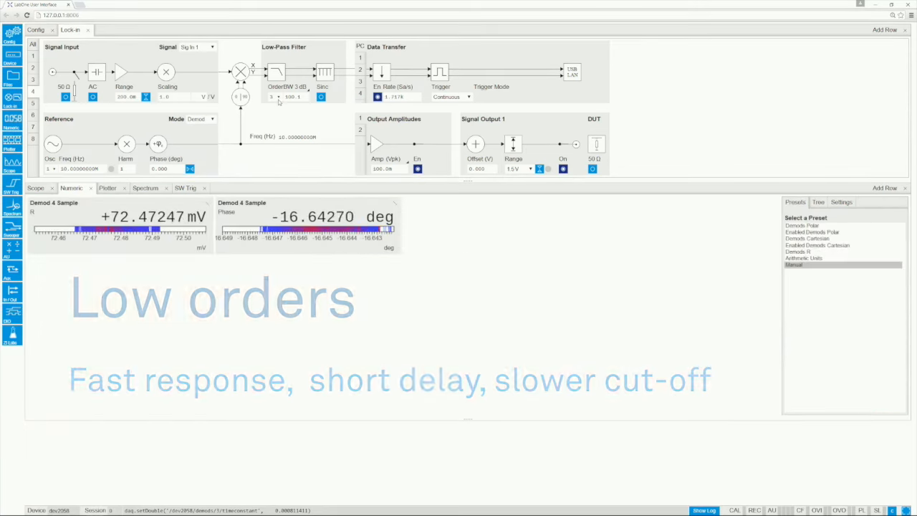
Step: Return to the numeric readout of Demod 4 R and phase with filter order 3
left_click(274, 96)
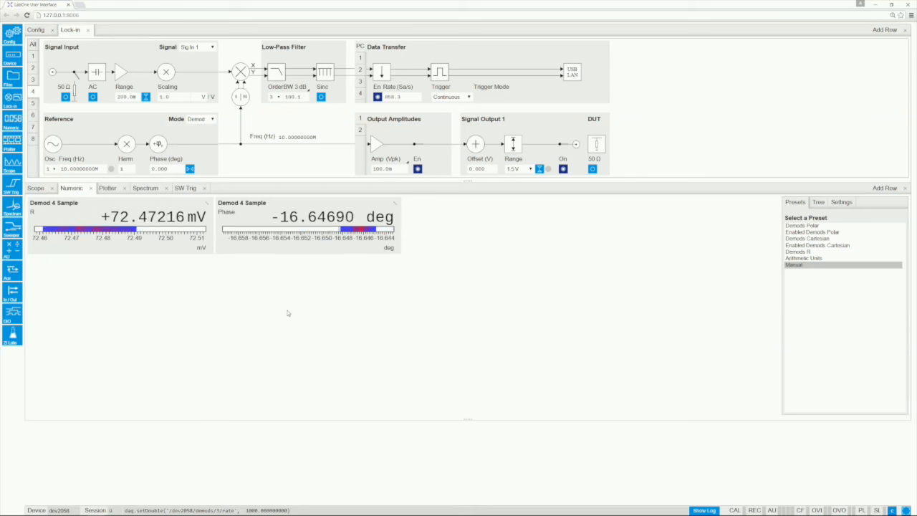
Step: View the Demod R signal in the Plotter, Spectrum and SW Trigger displays in turn
left_click(108, 188)
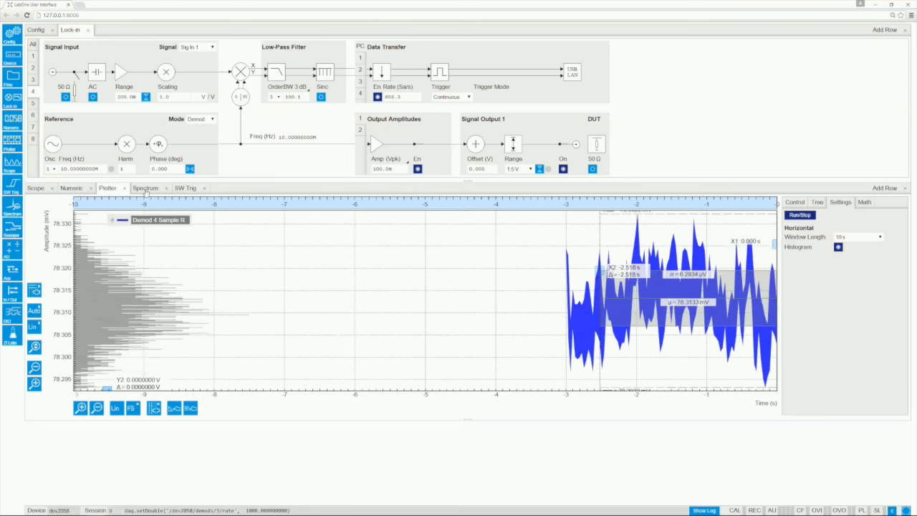
left_click(145, 187)
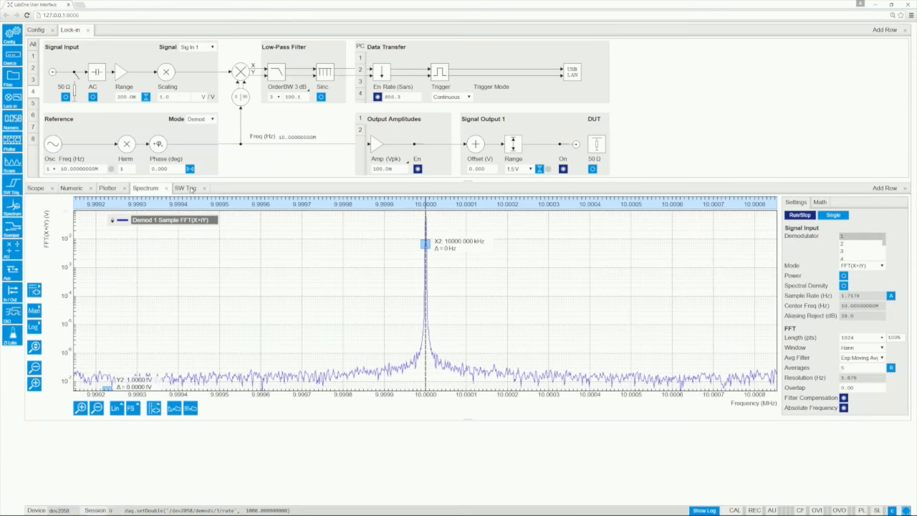
left_click(185, 188)
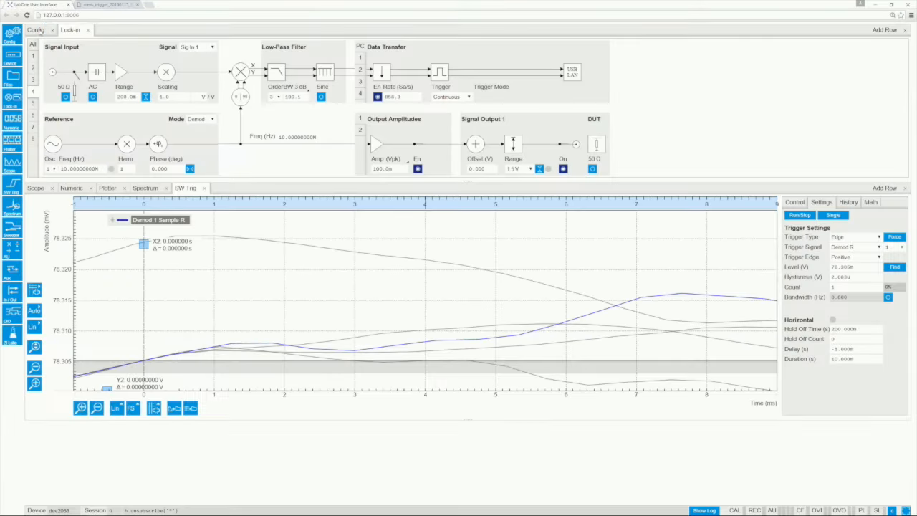
Step: Switch on data recording to PC storage from the Config page
left_click(39, 29)
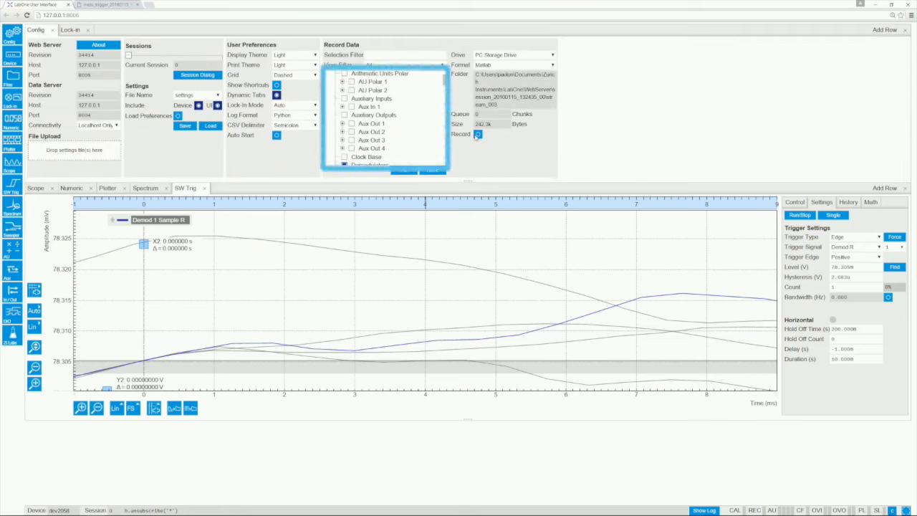
left_click(478, 134)
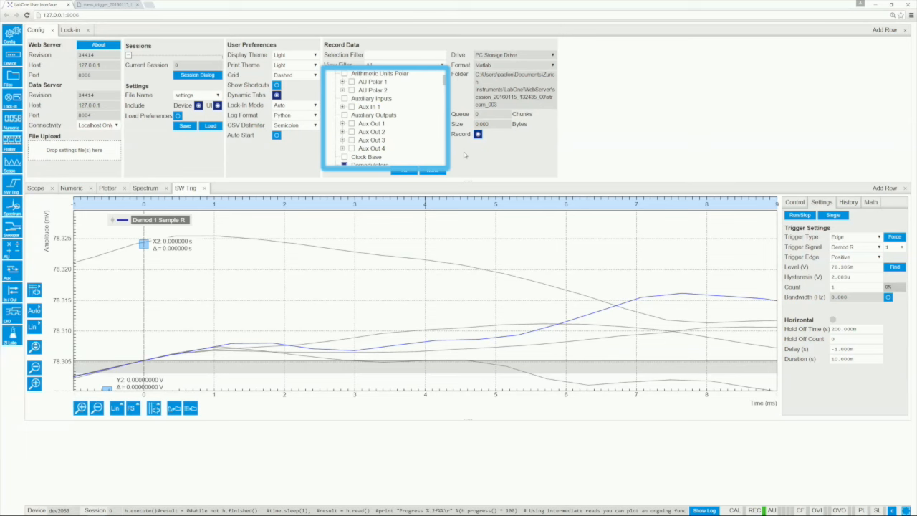